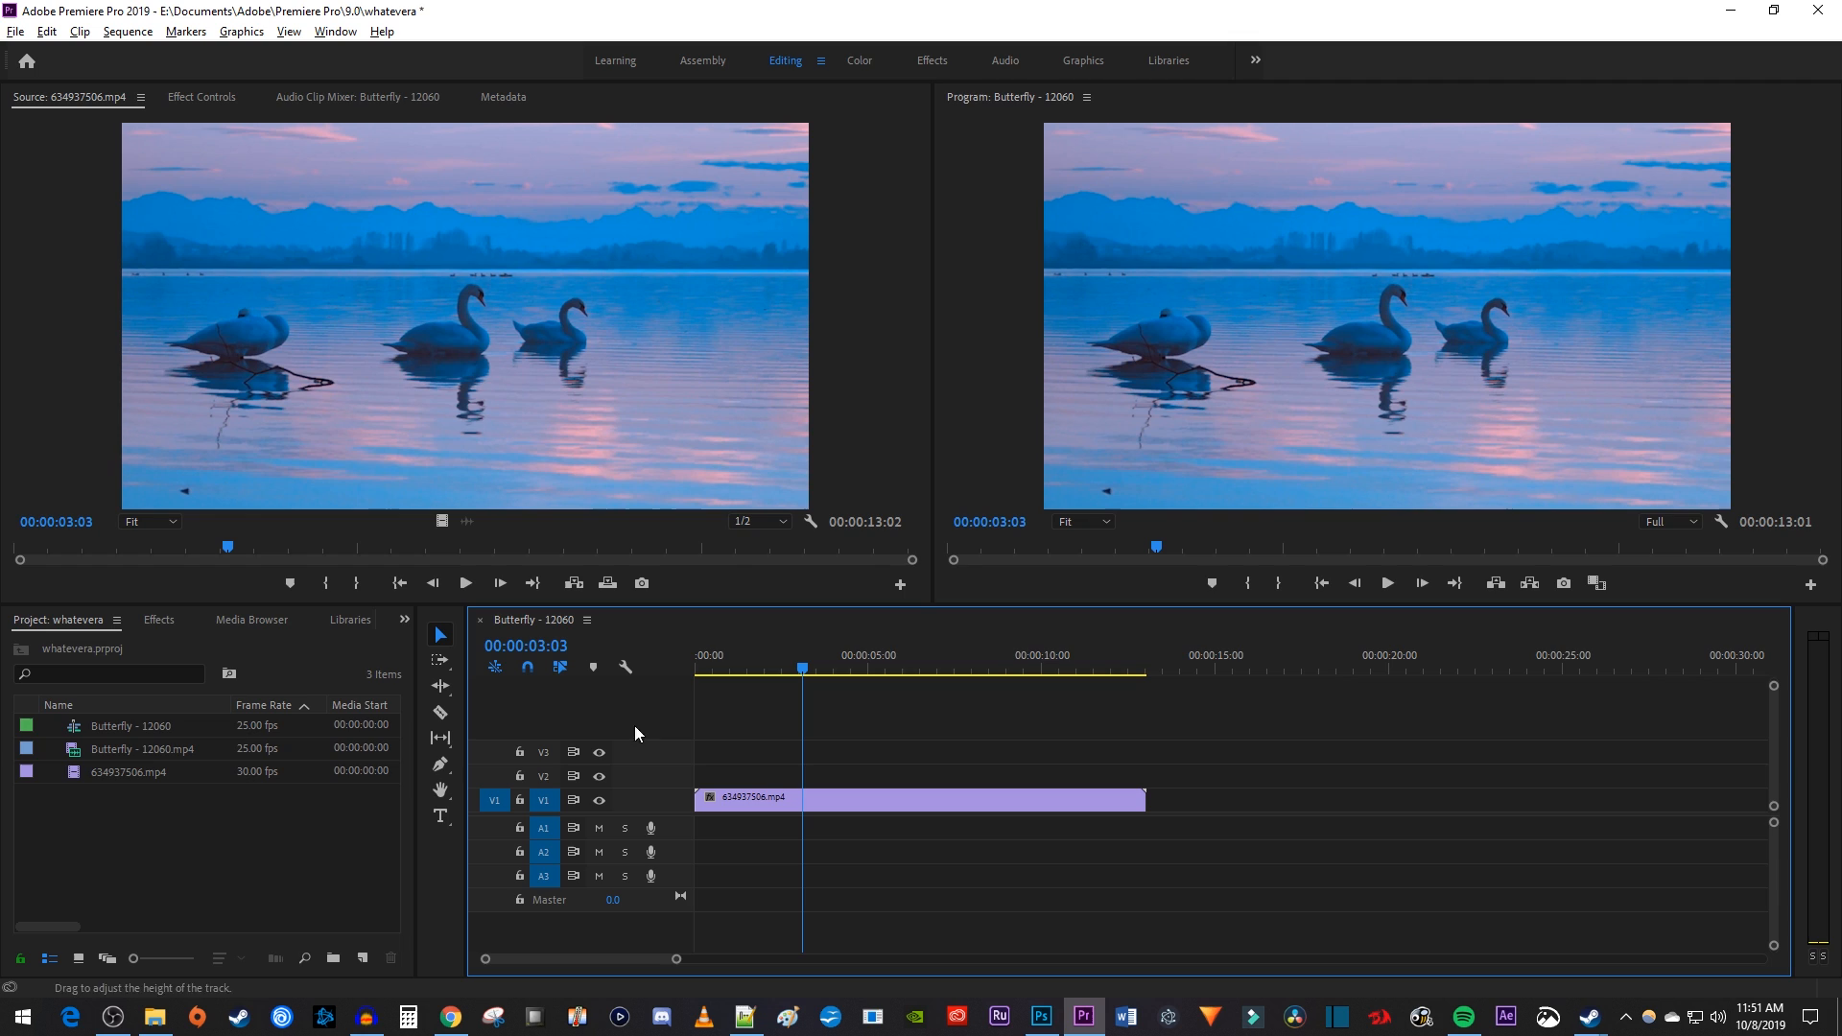
mouse_move(1222, 367)
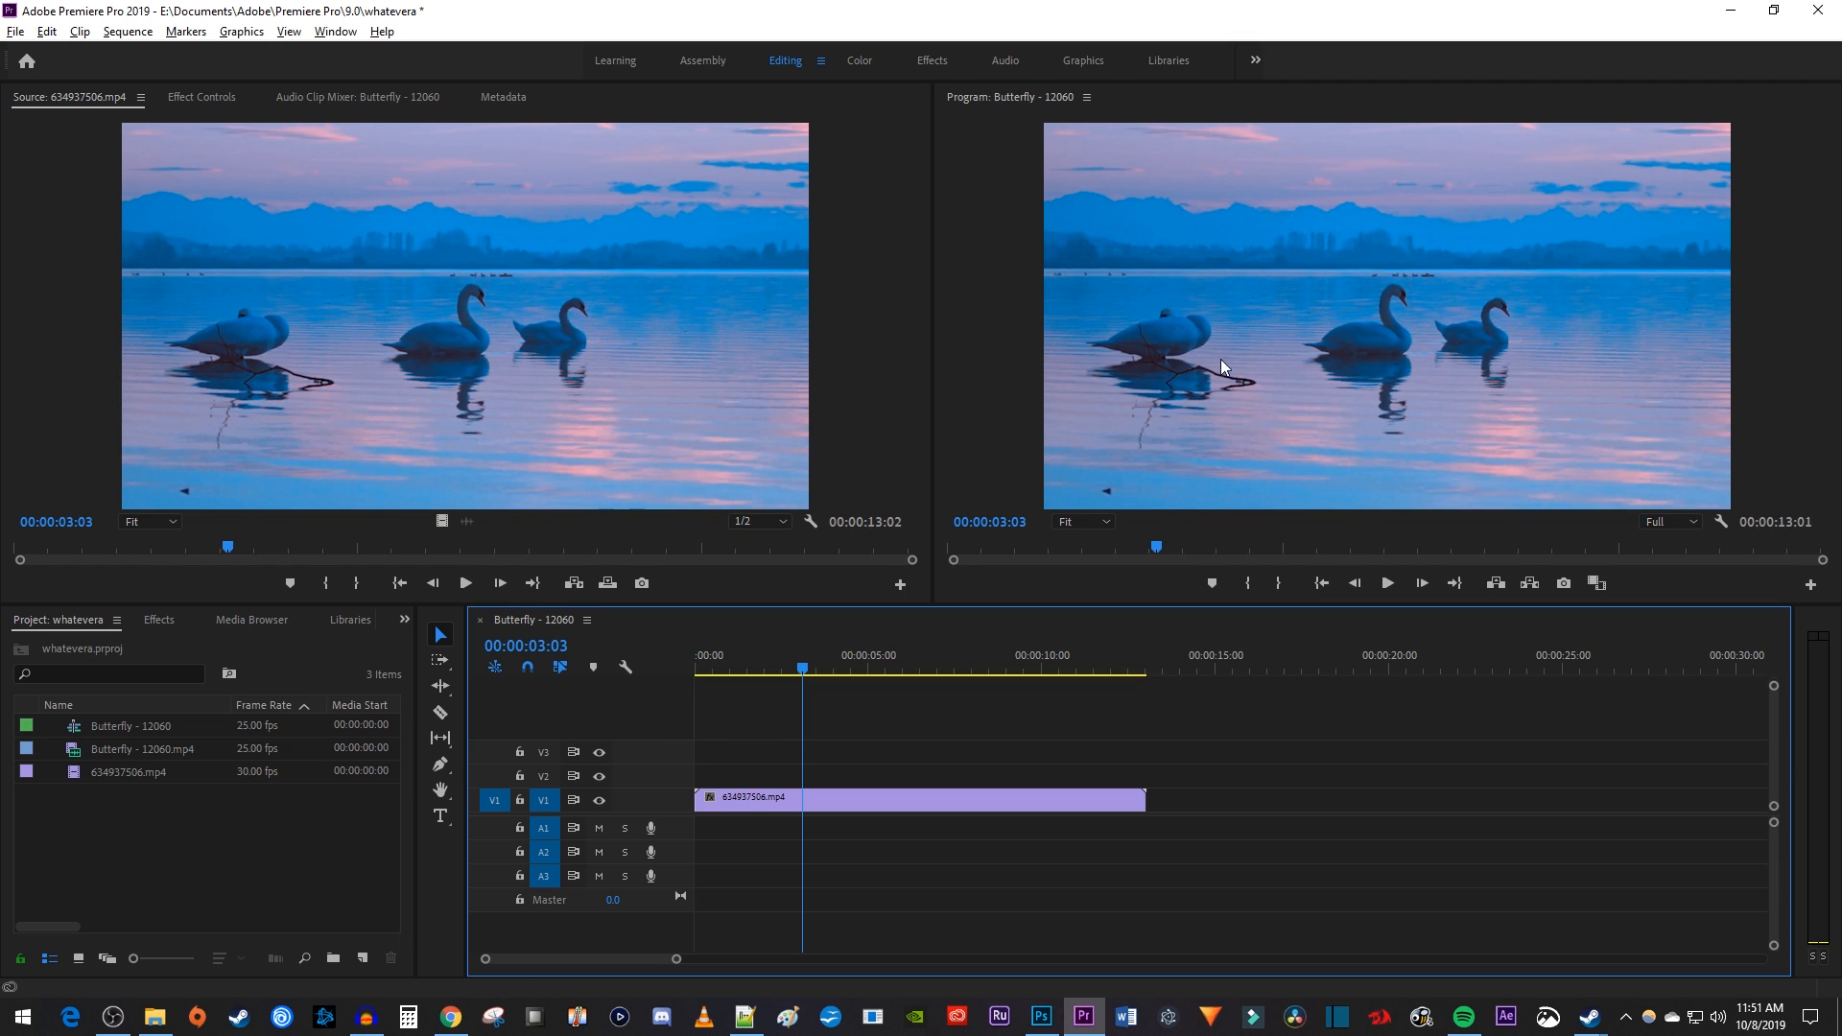
mouse_move(1291, 464)
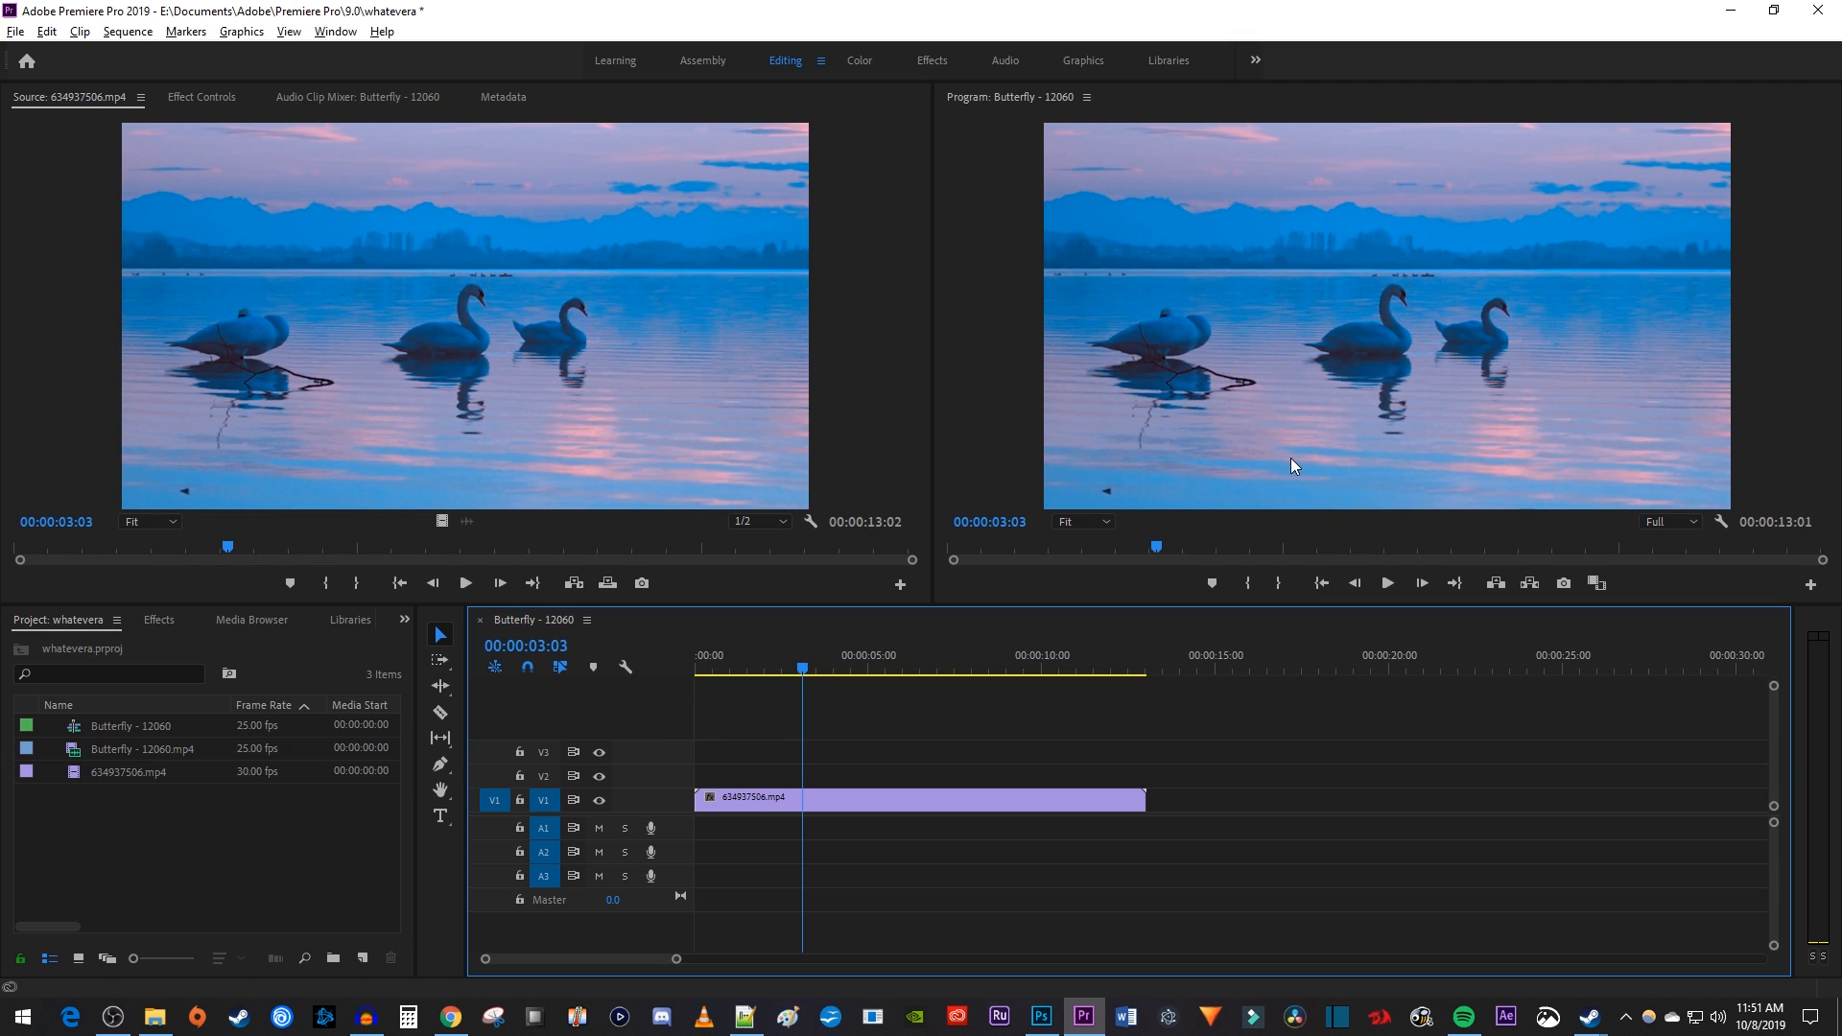
mouse_move(864, 511)
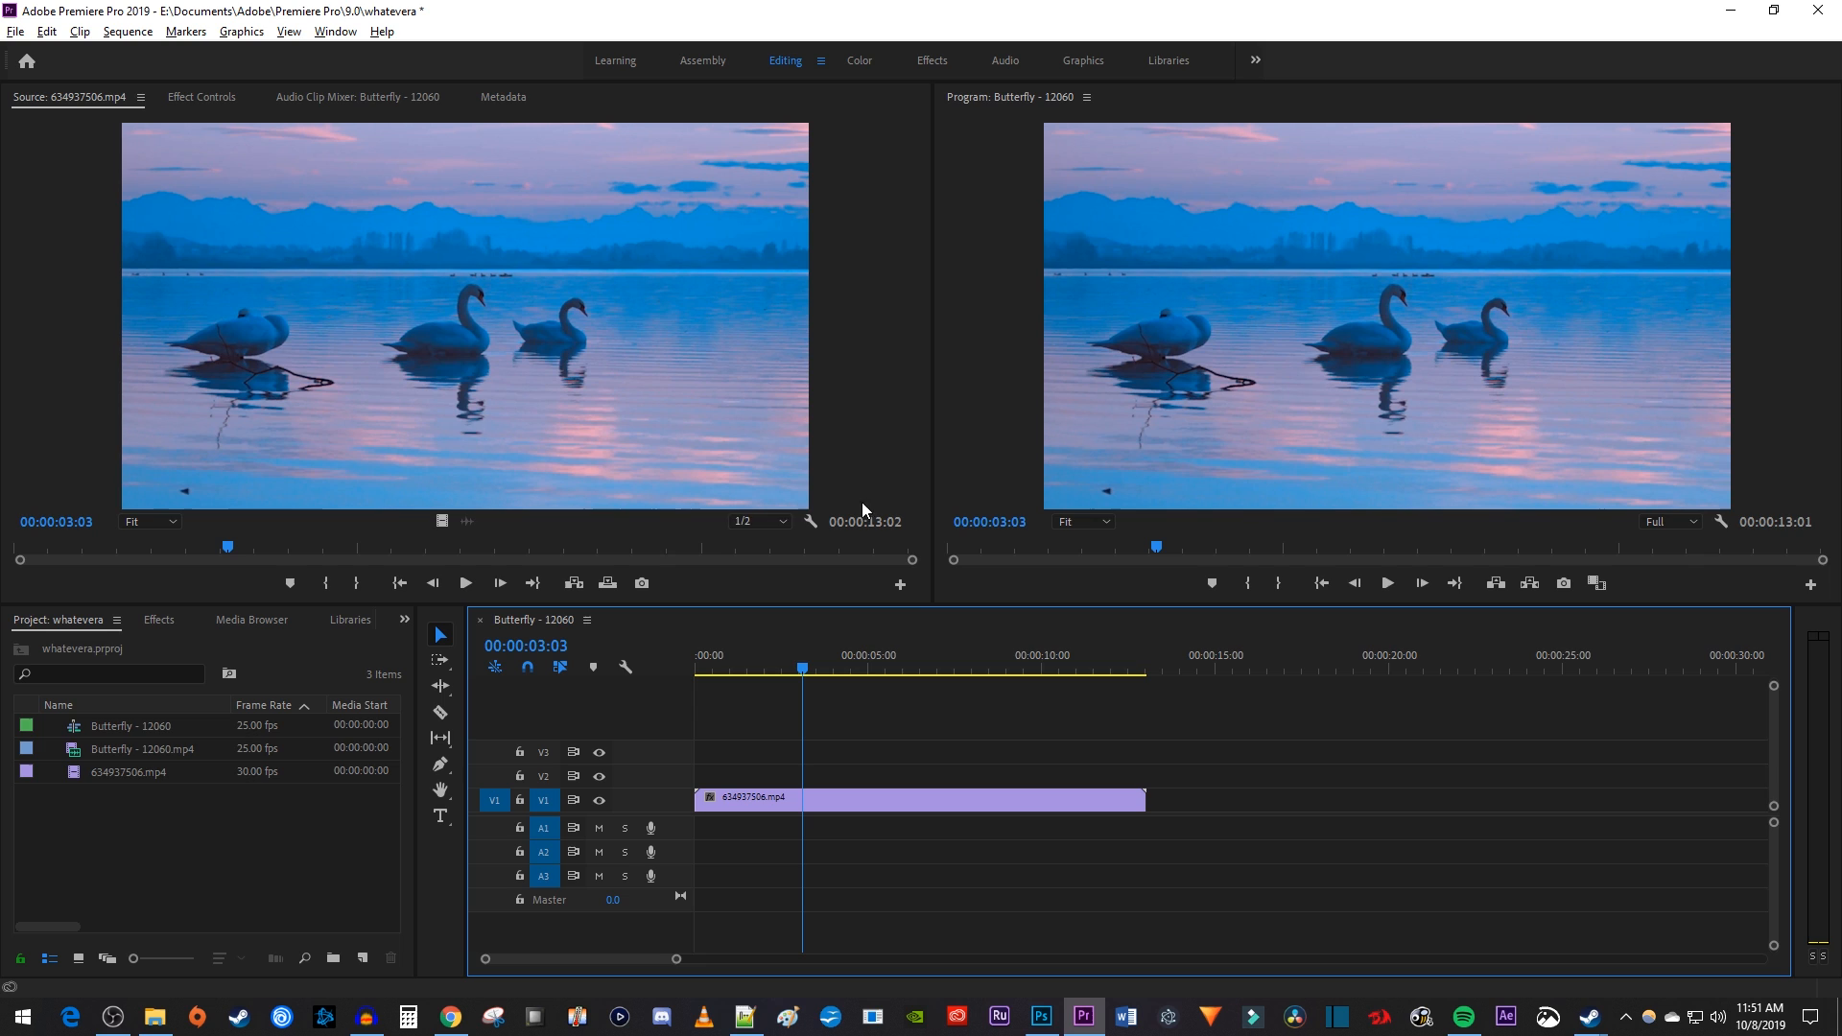
Search the Effects panel for 'magnify' to locate the Magnify distort effect.
left_click(159, 620)
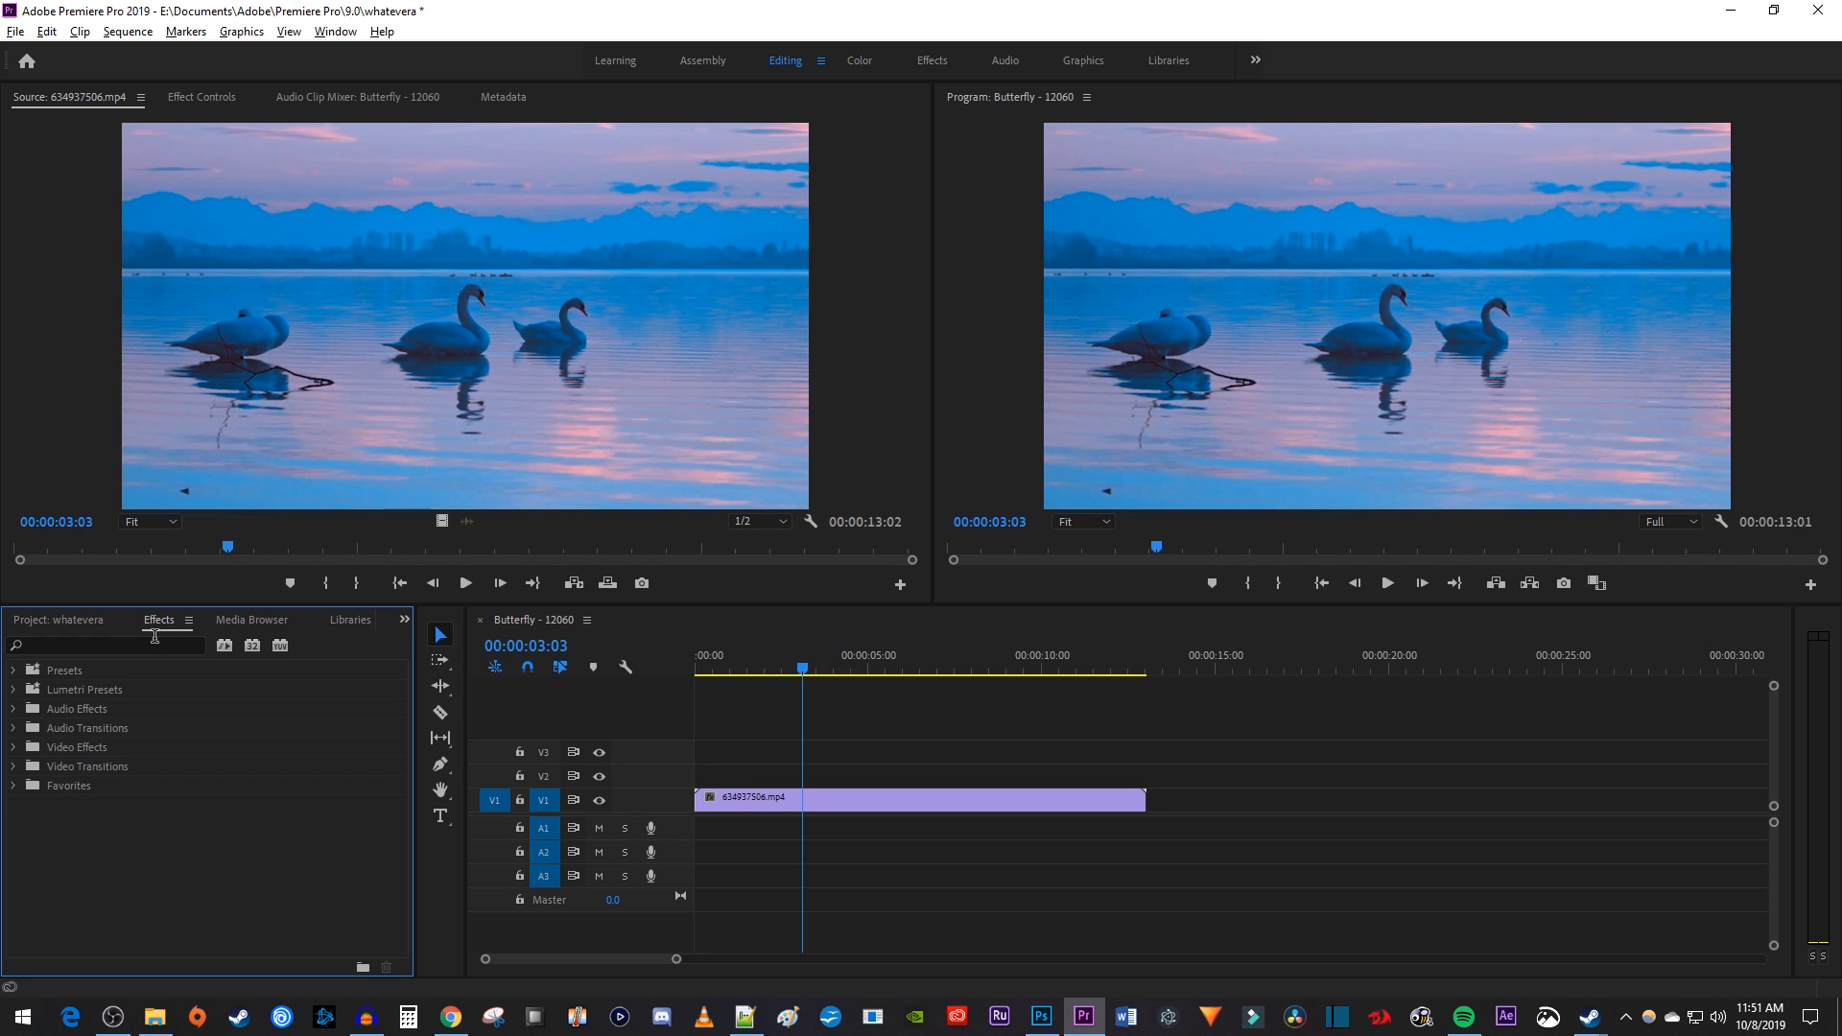
type("magnify")
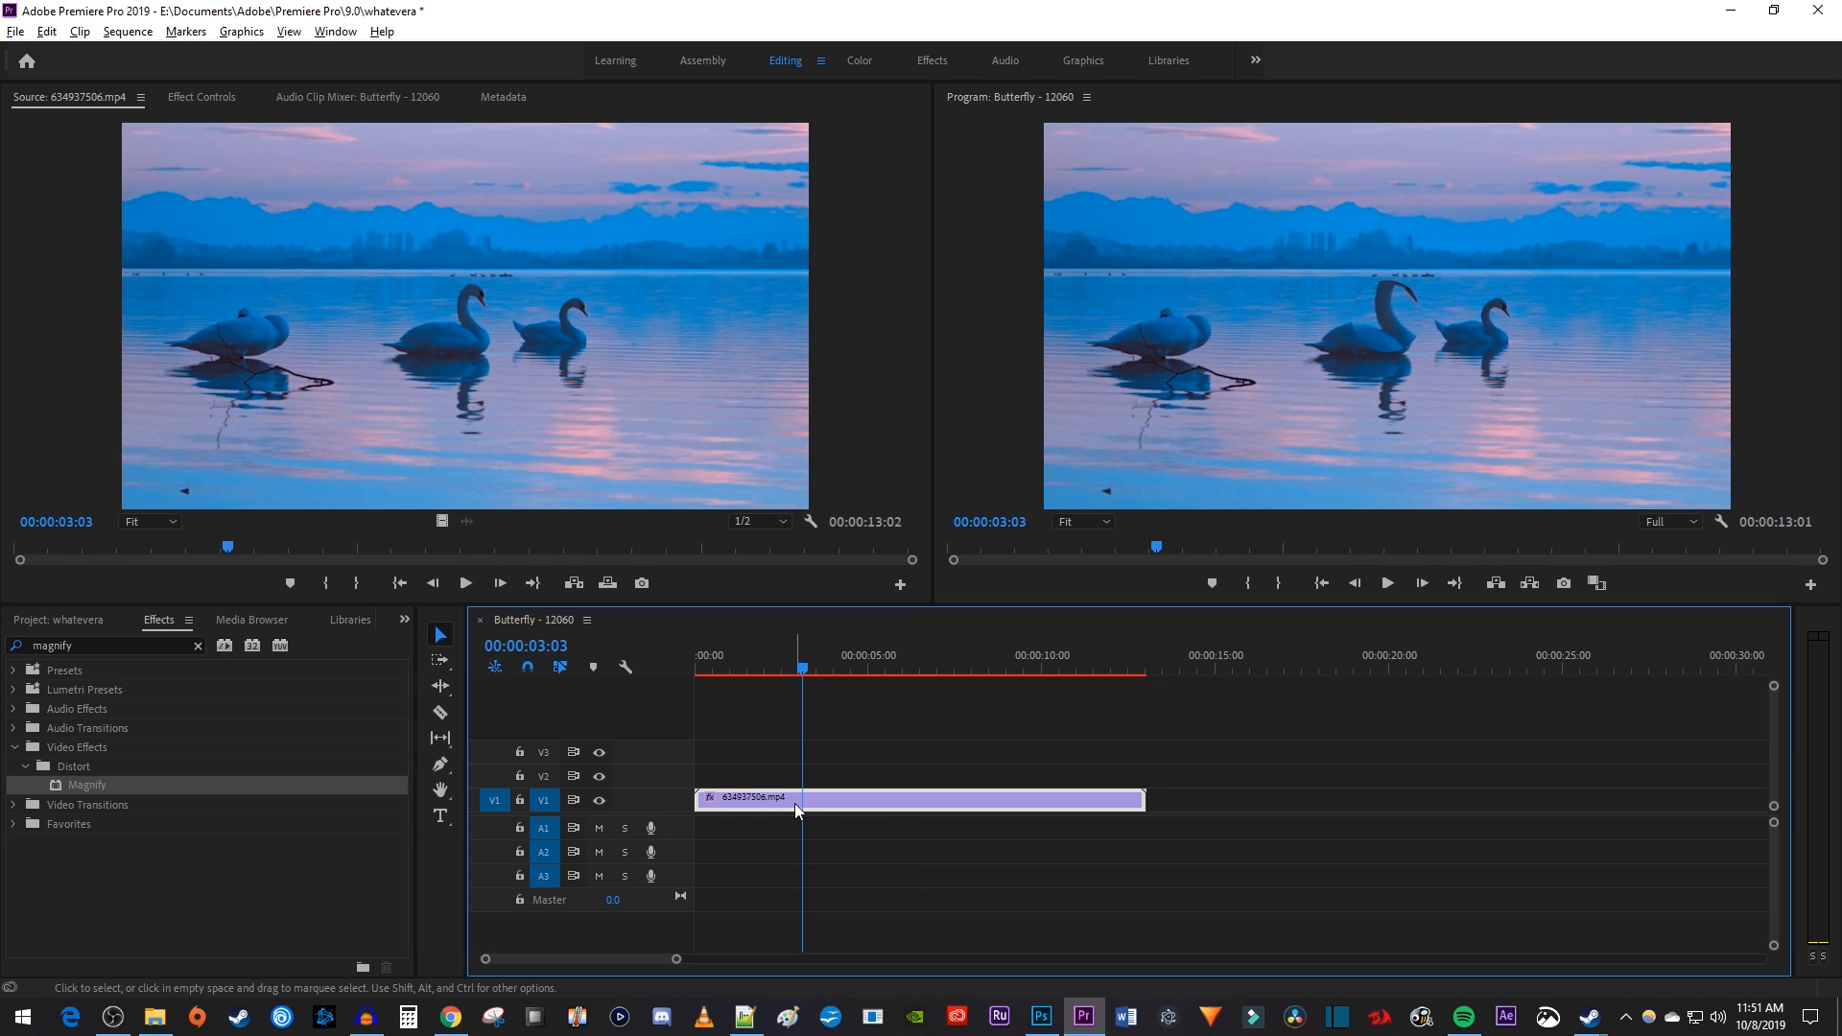
Review Magnify's Shape setting in Effect Controls and edit its Center coordinates off-centre.
left_click(201, 95)
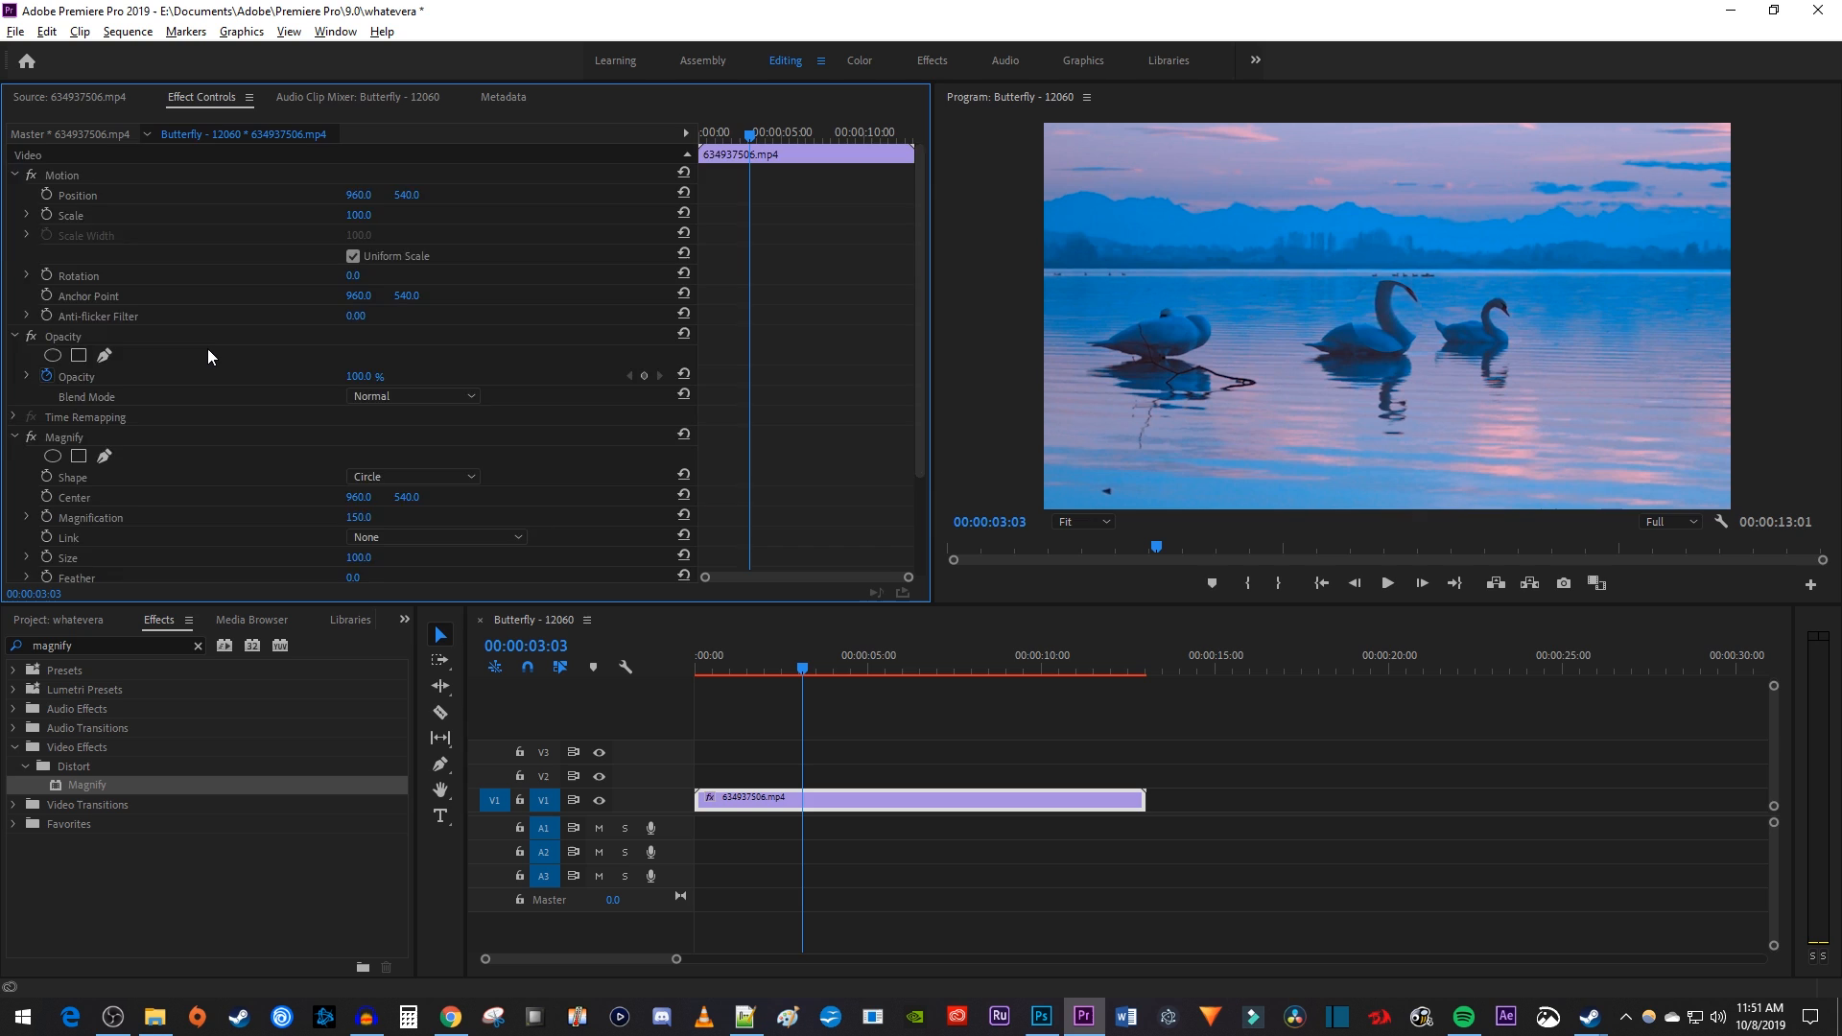
scroll("down", 3)
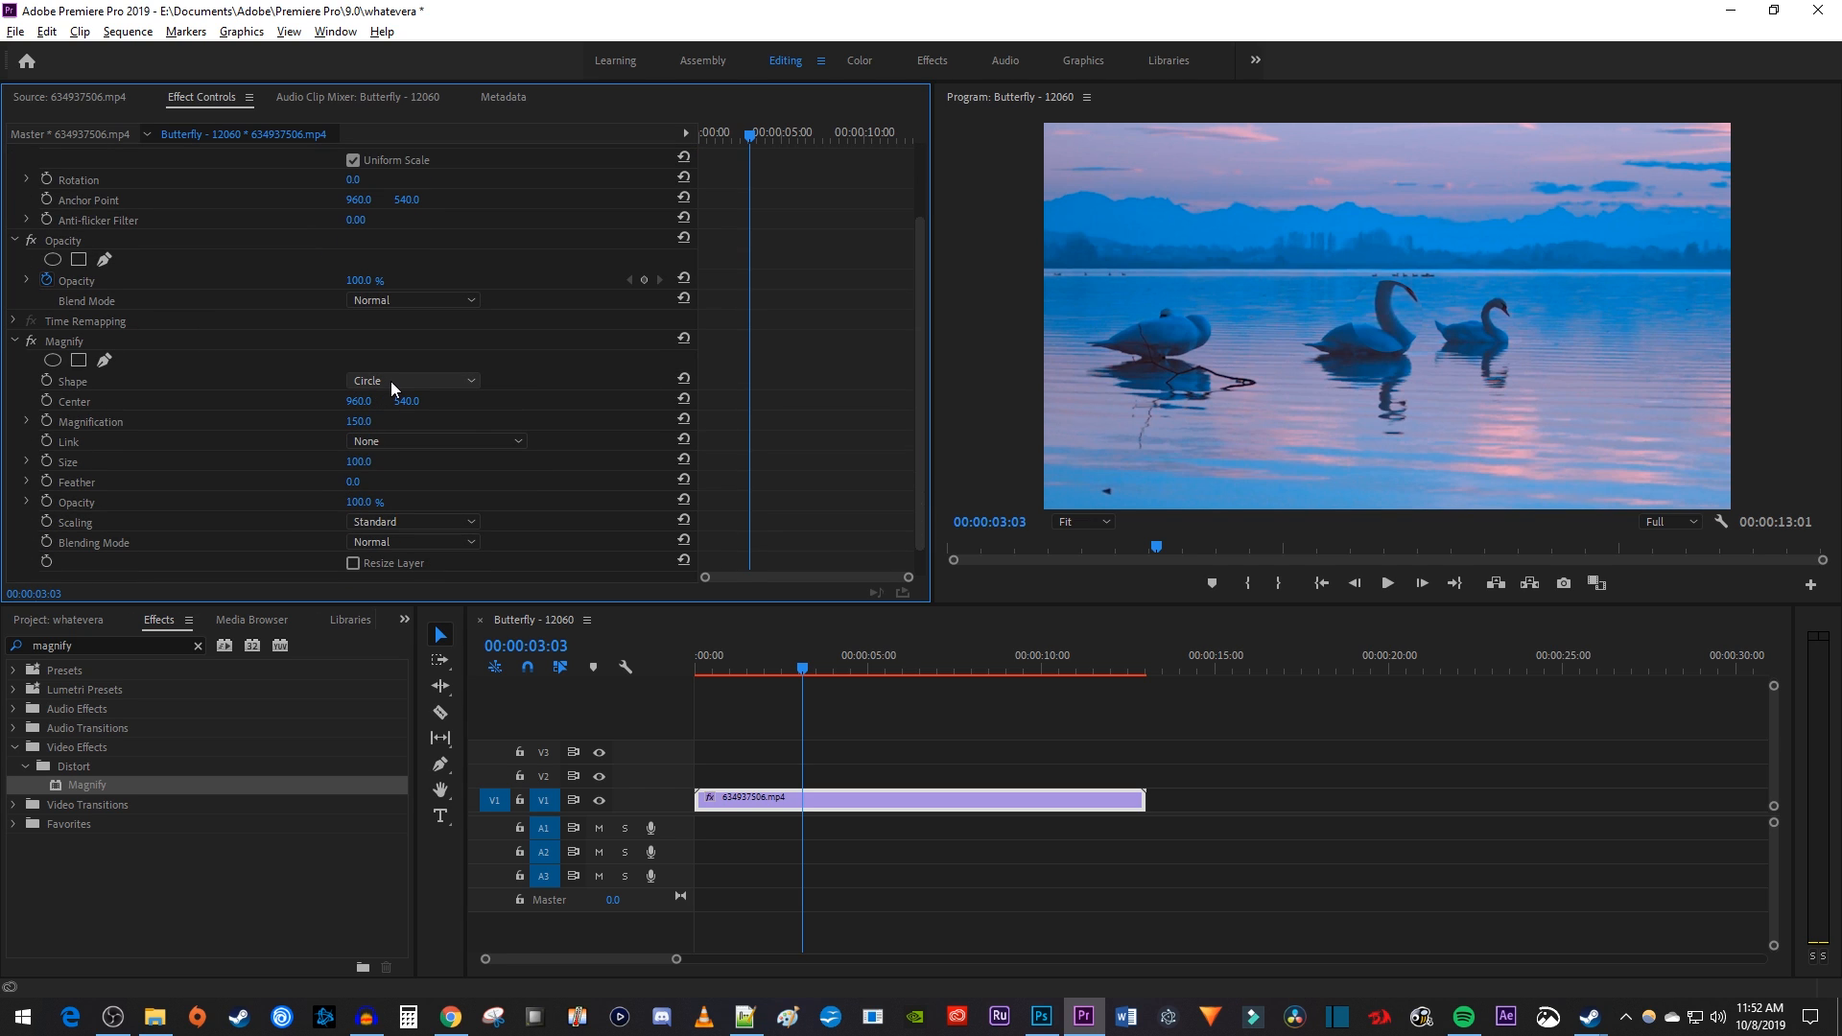
left_click(413, 380)
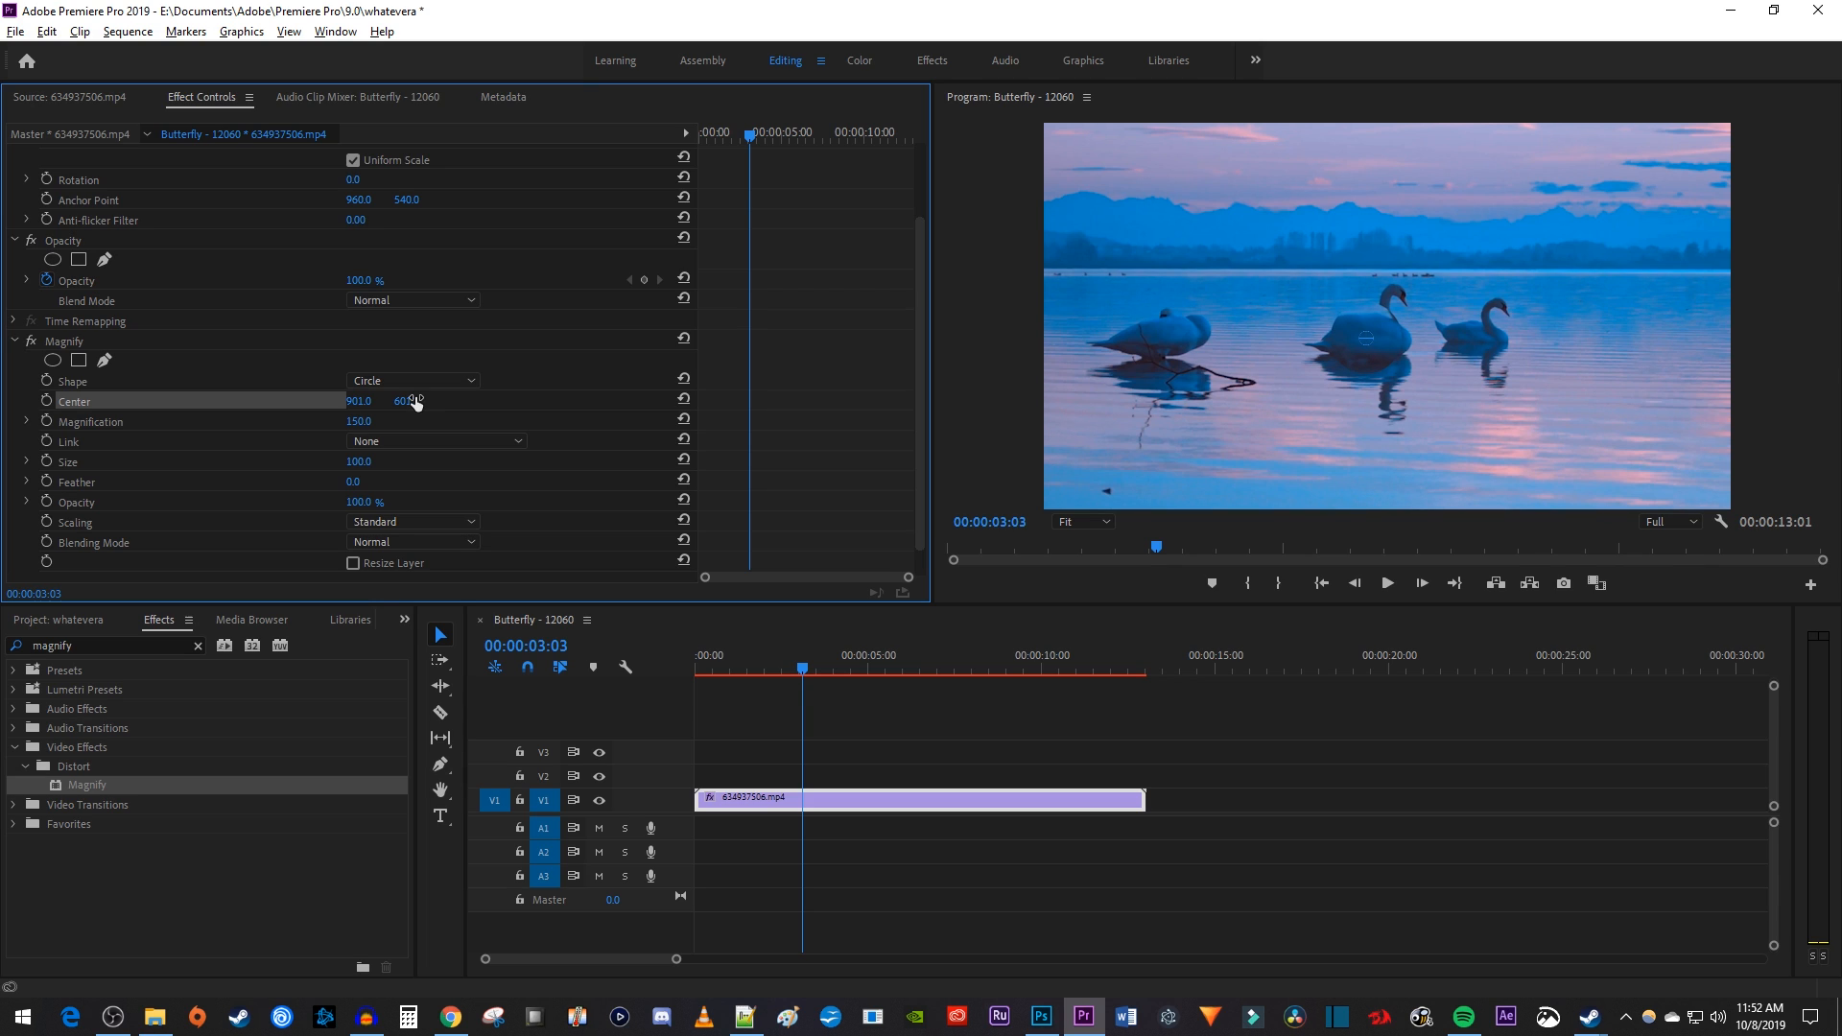
double_click(363, 420)
type("trans")
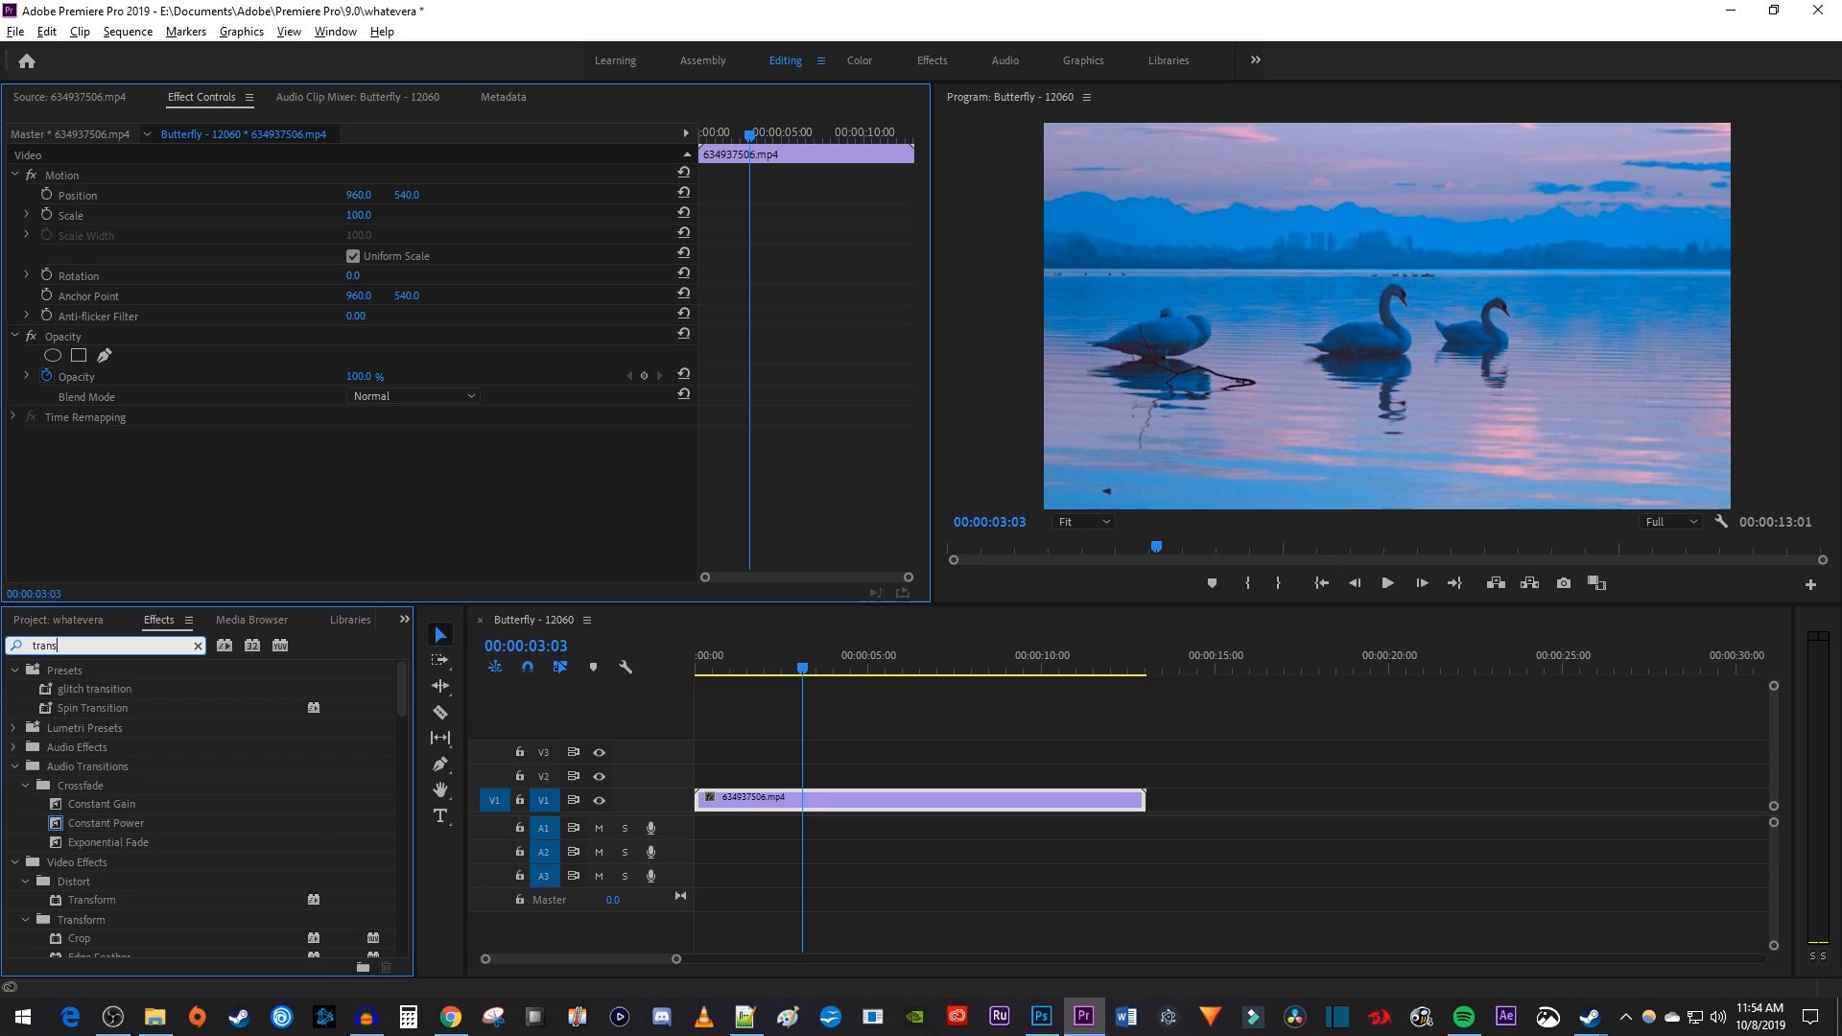
Search 'transform' and apply the Distort > Transform effect to the swan clip.
type("form")
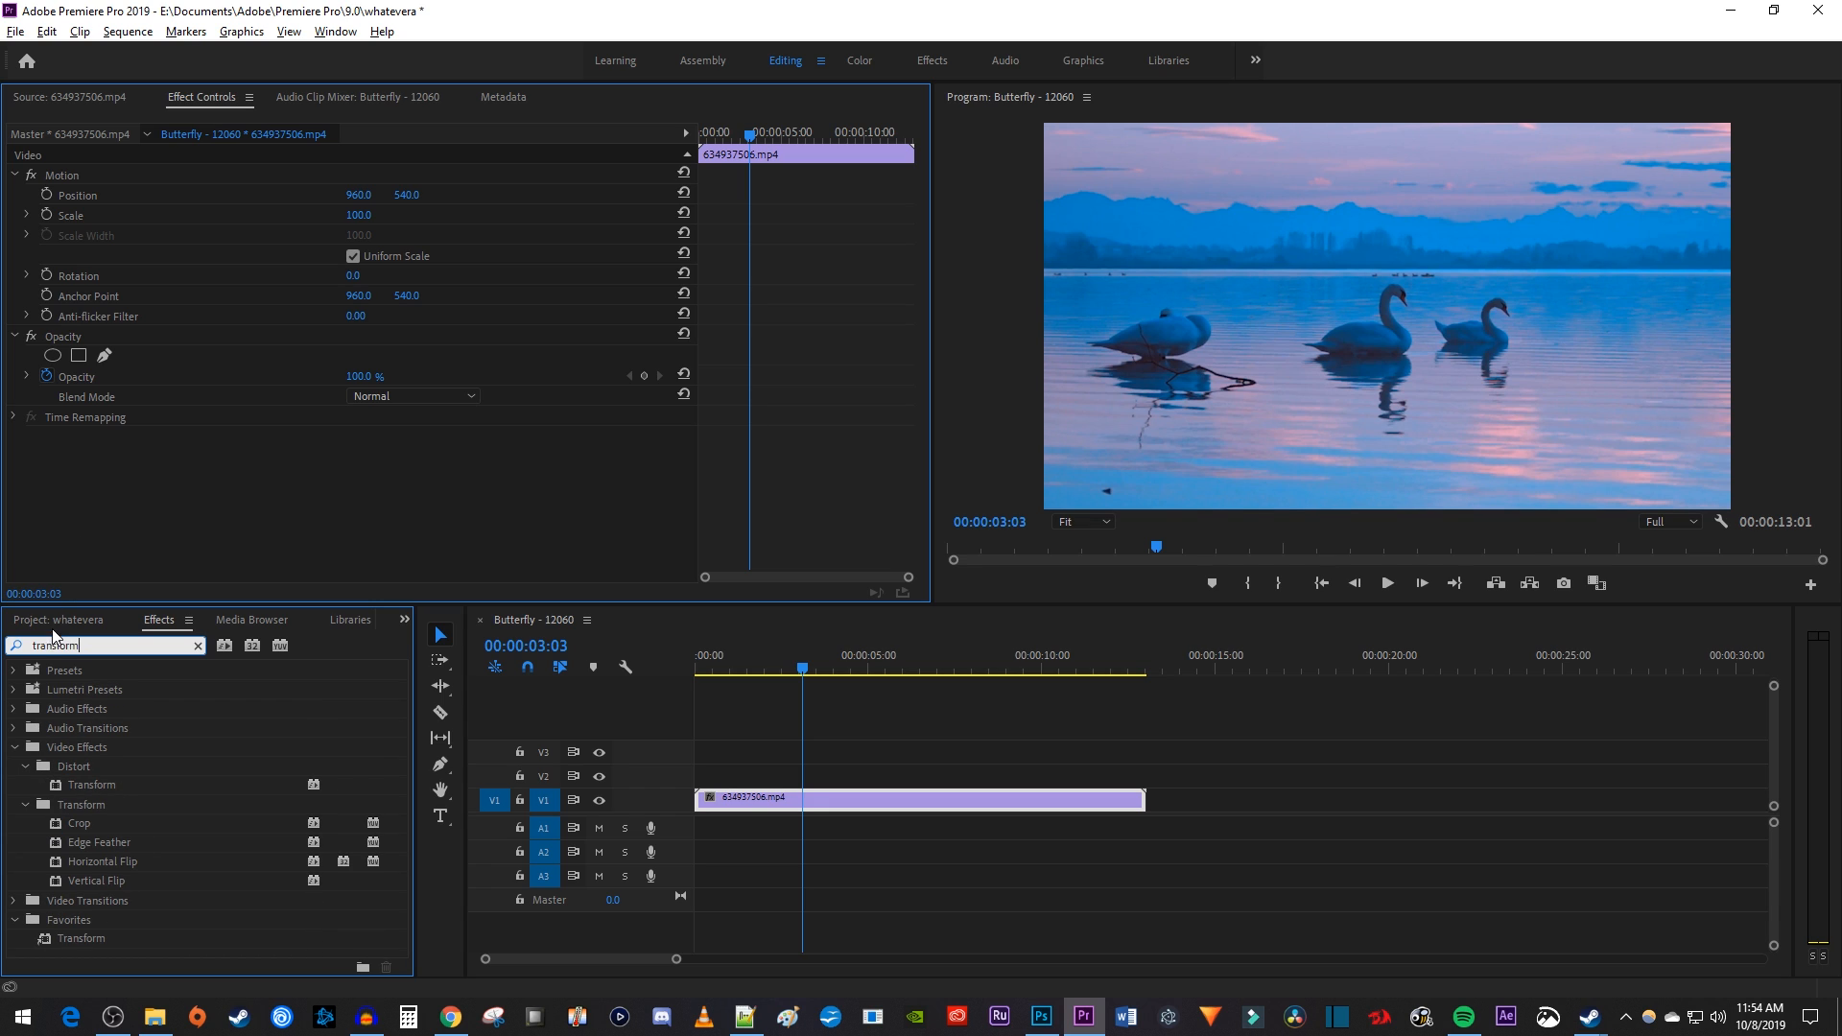
left_click(92, 784)
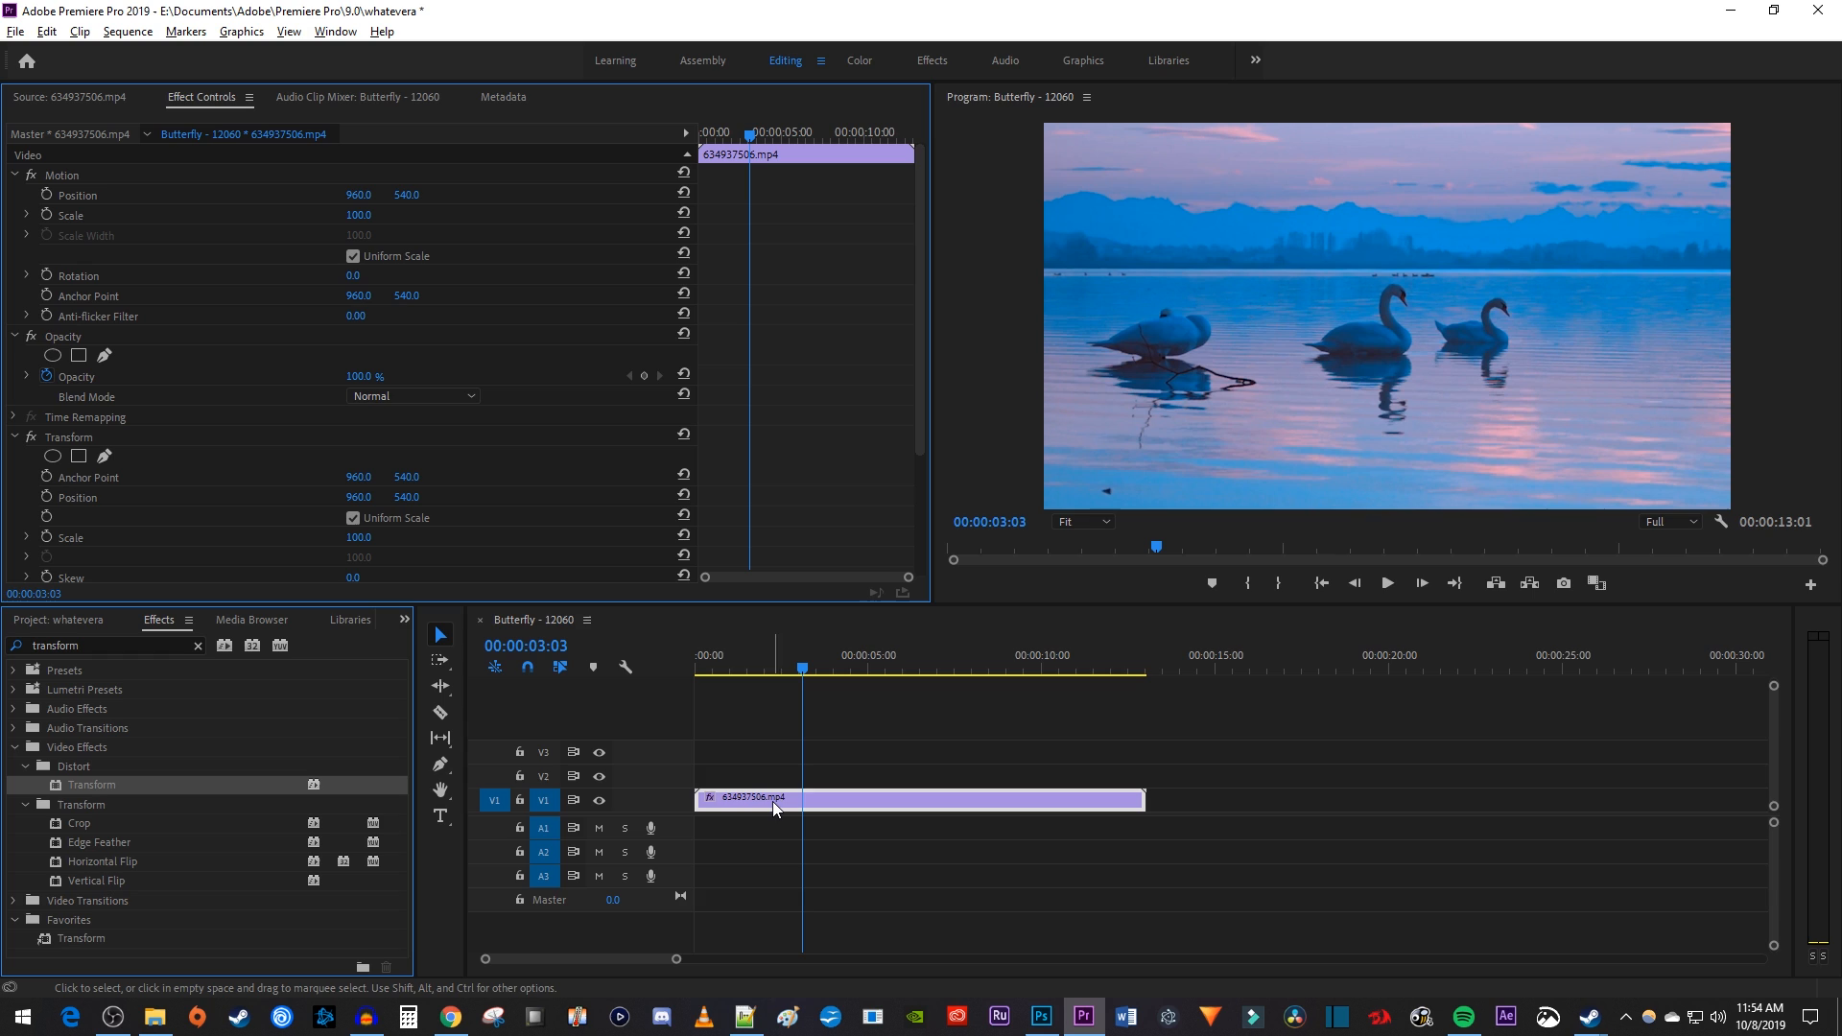
Add an ellipse mask to the Transform effect and place it over the middle swan.
scroll("down", 3)
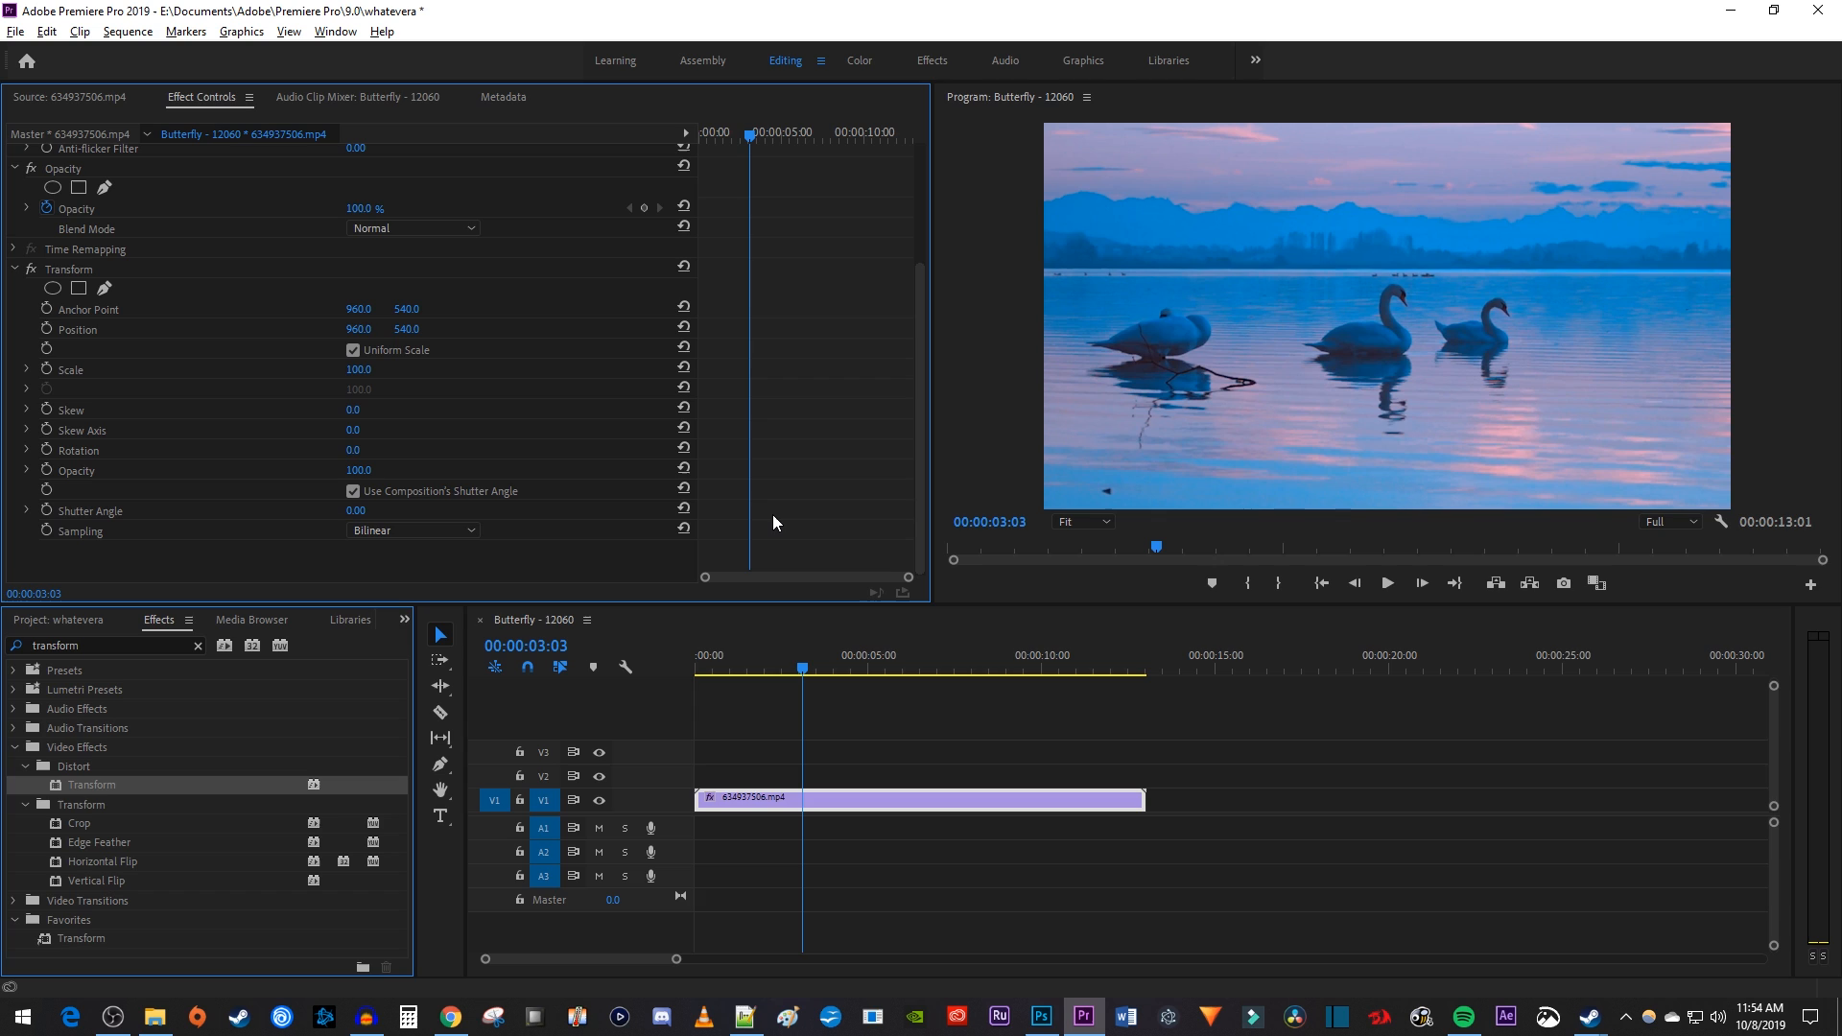
mouse_move(49, 290)
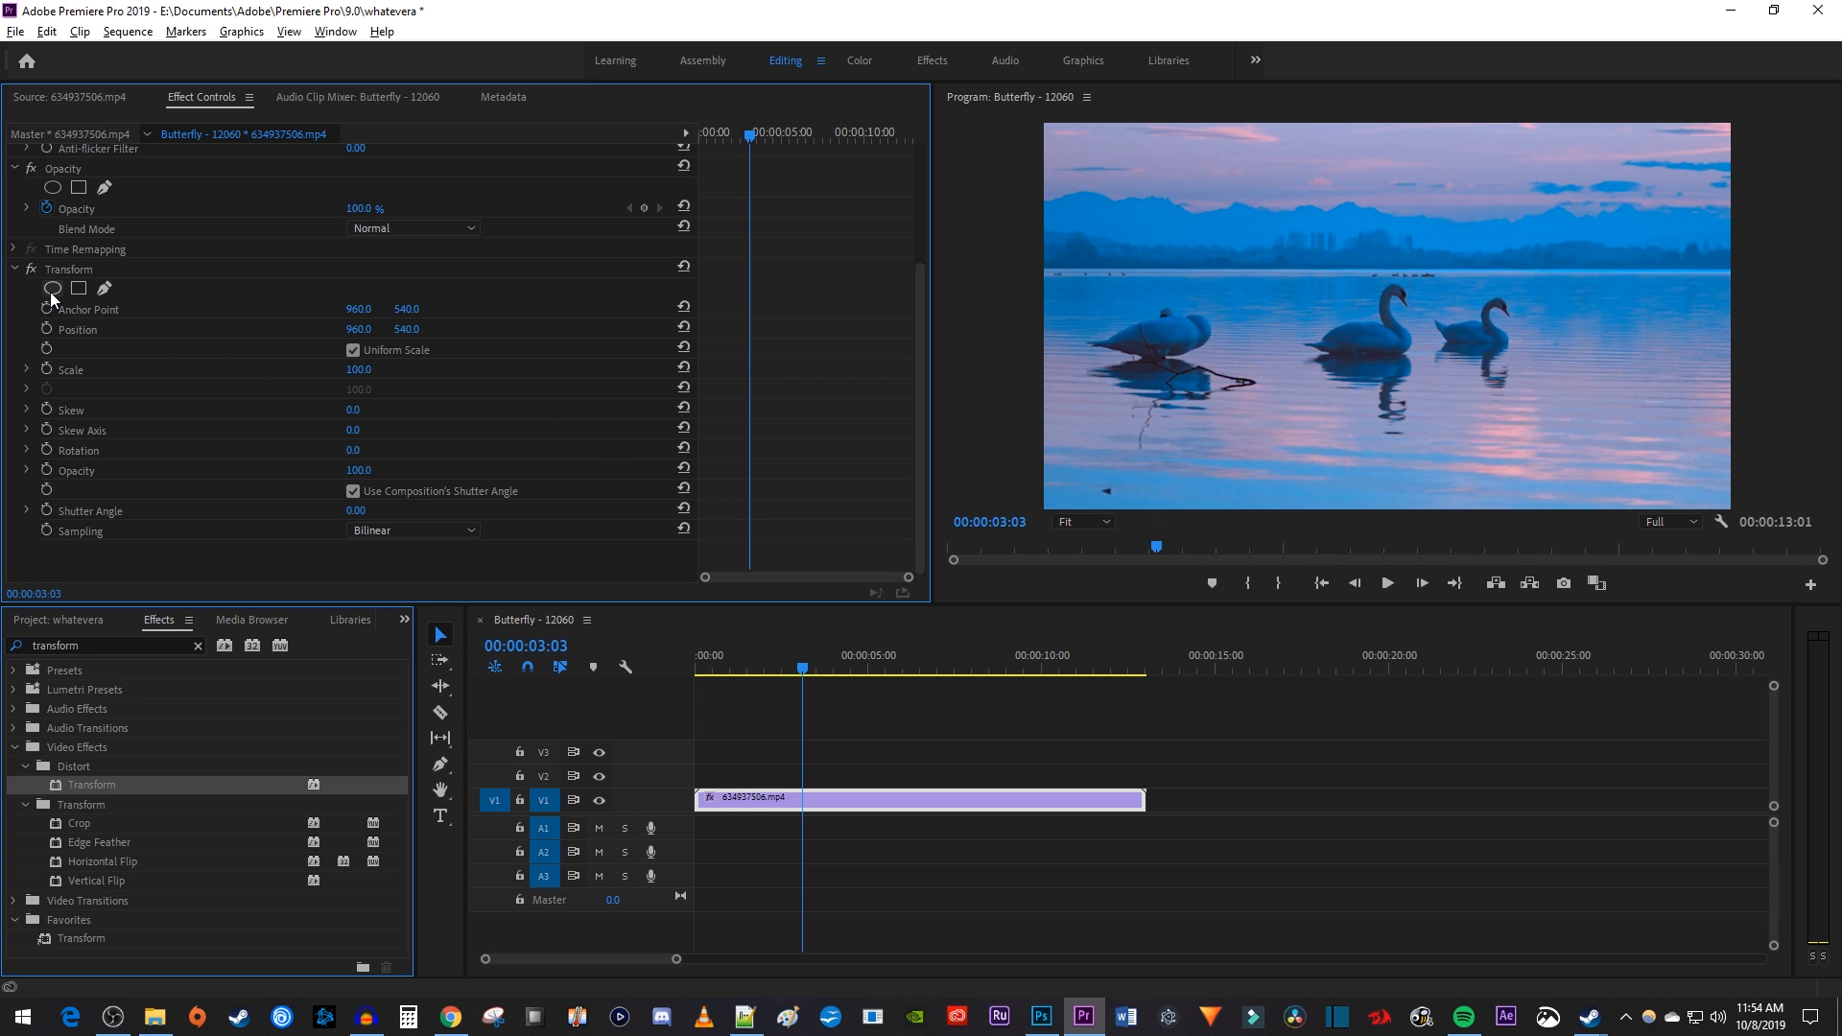
left_click(51, 290)
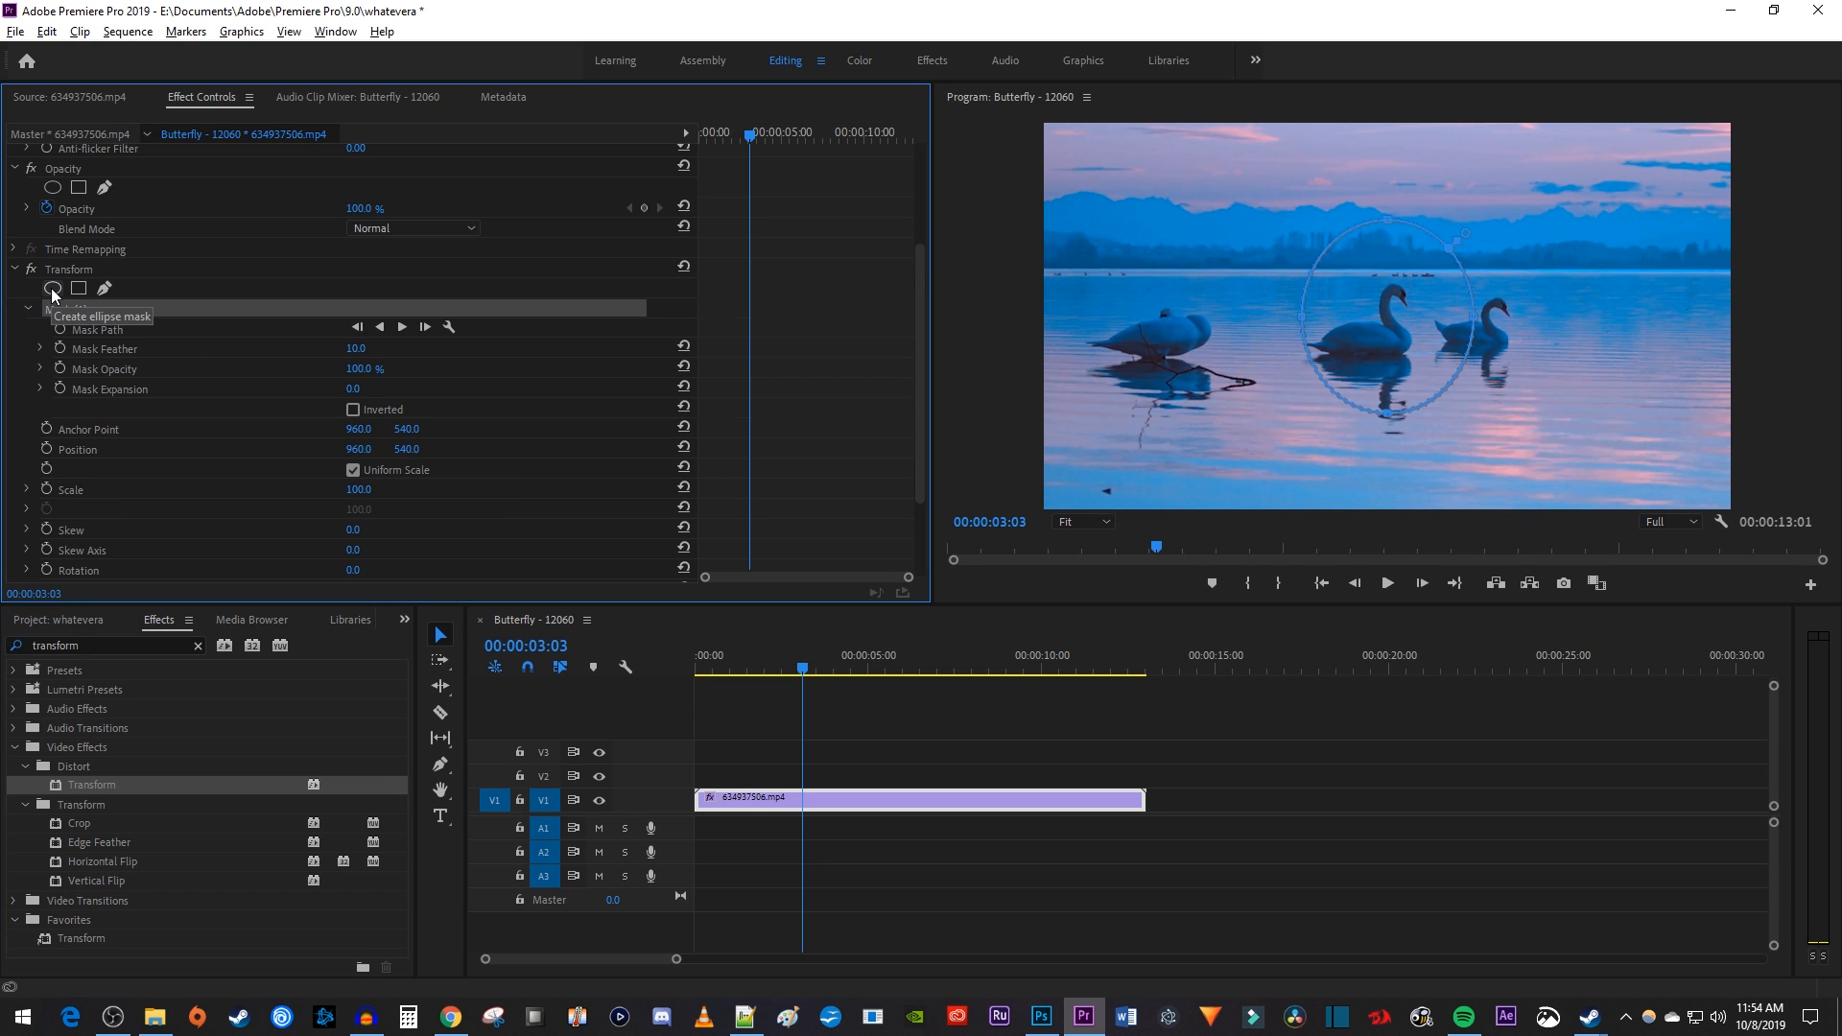
left_click(51, 290)
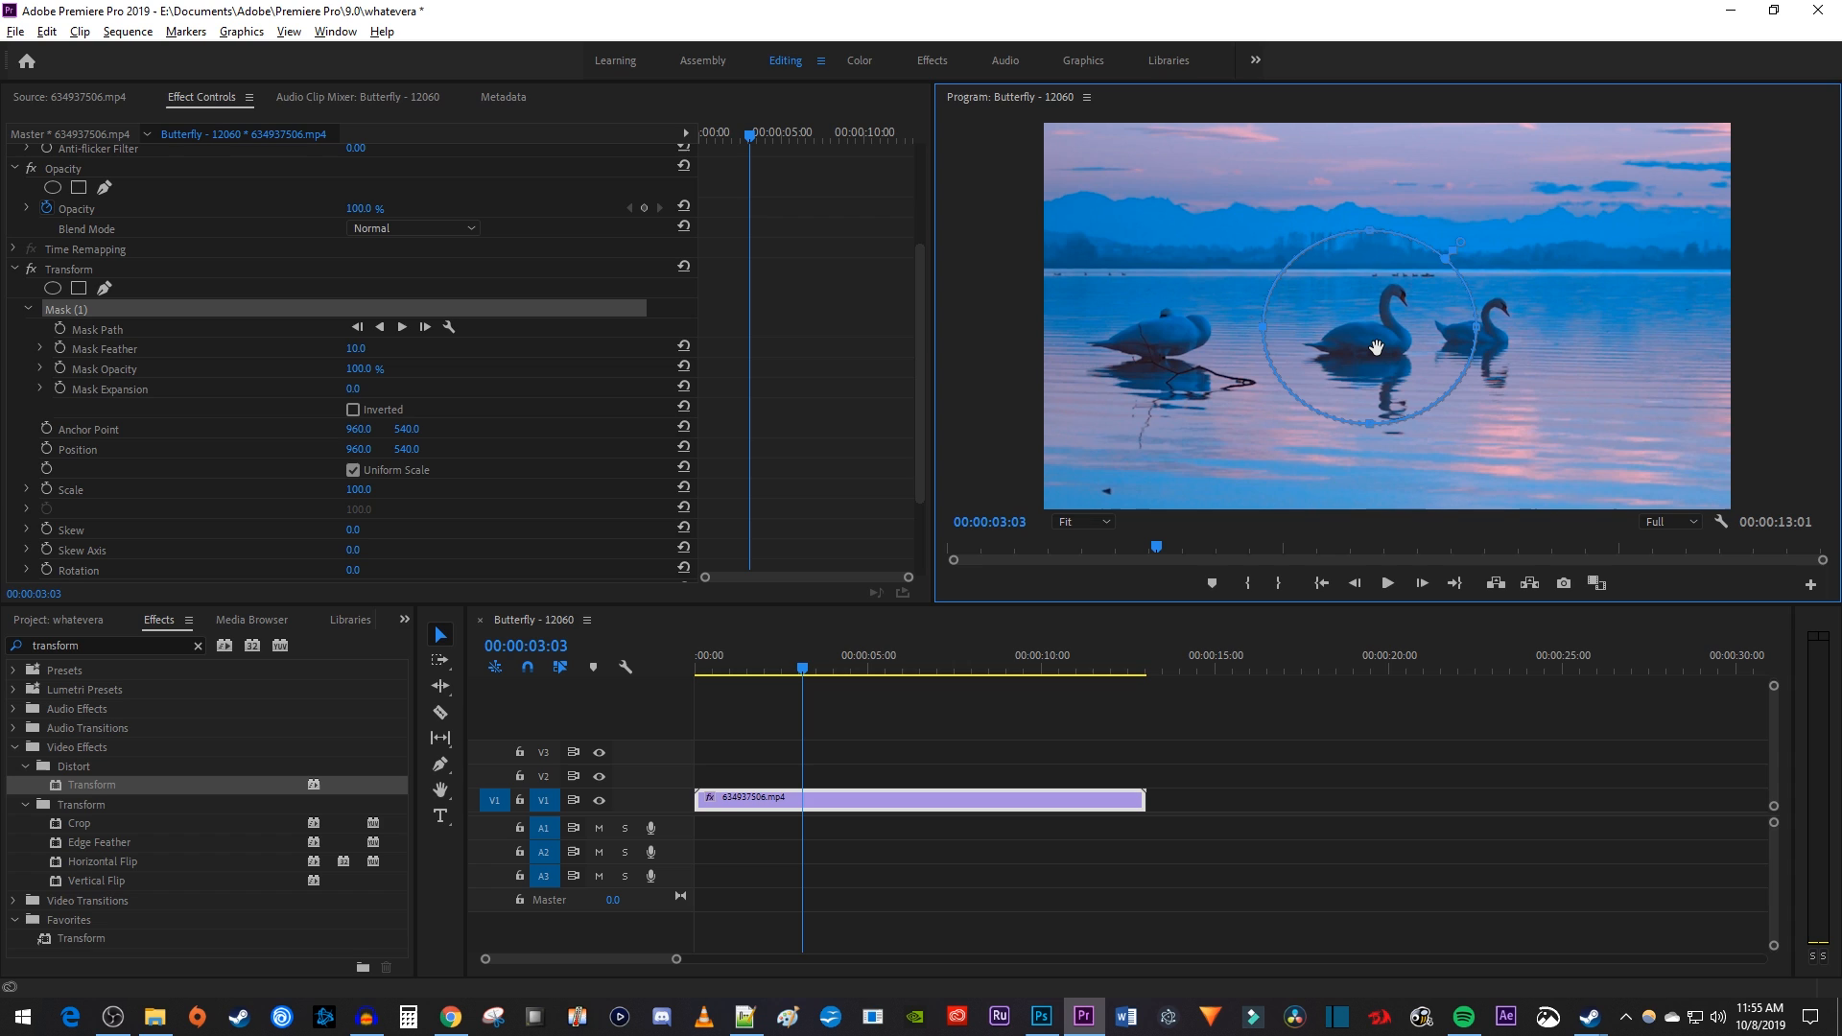
mouse_move(390, 485)
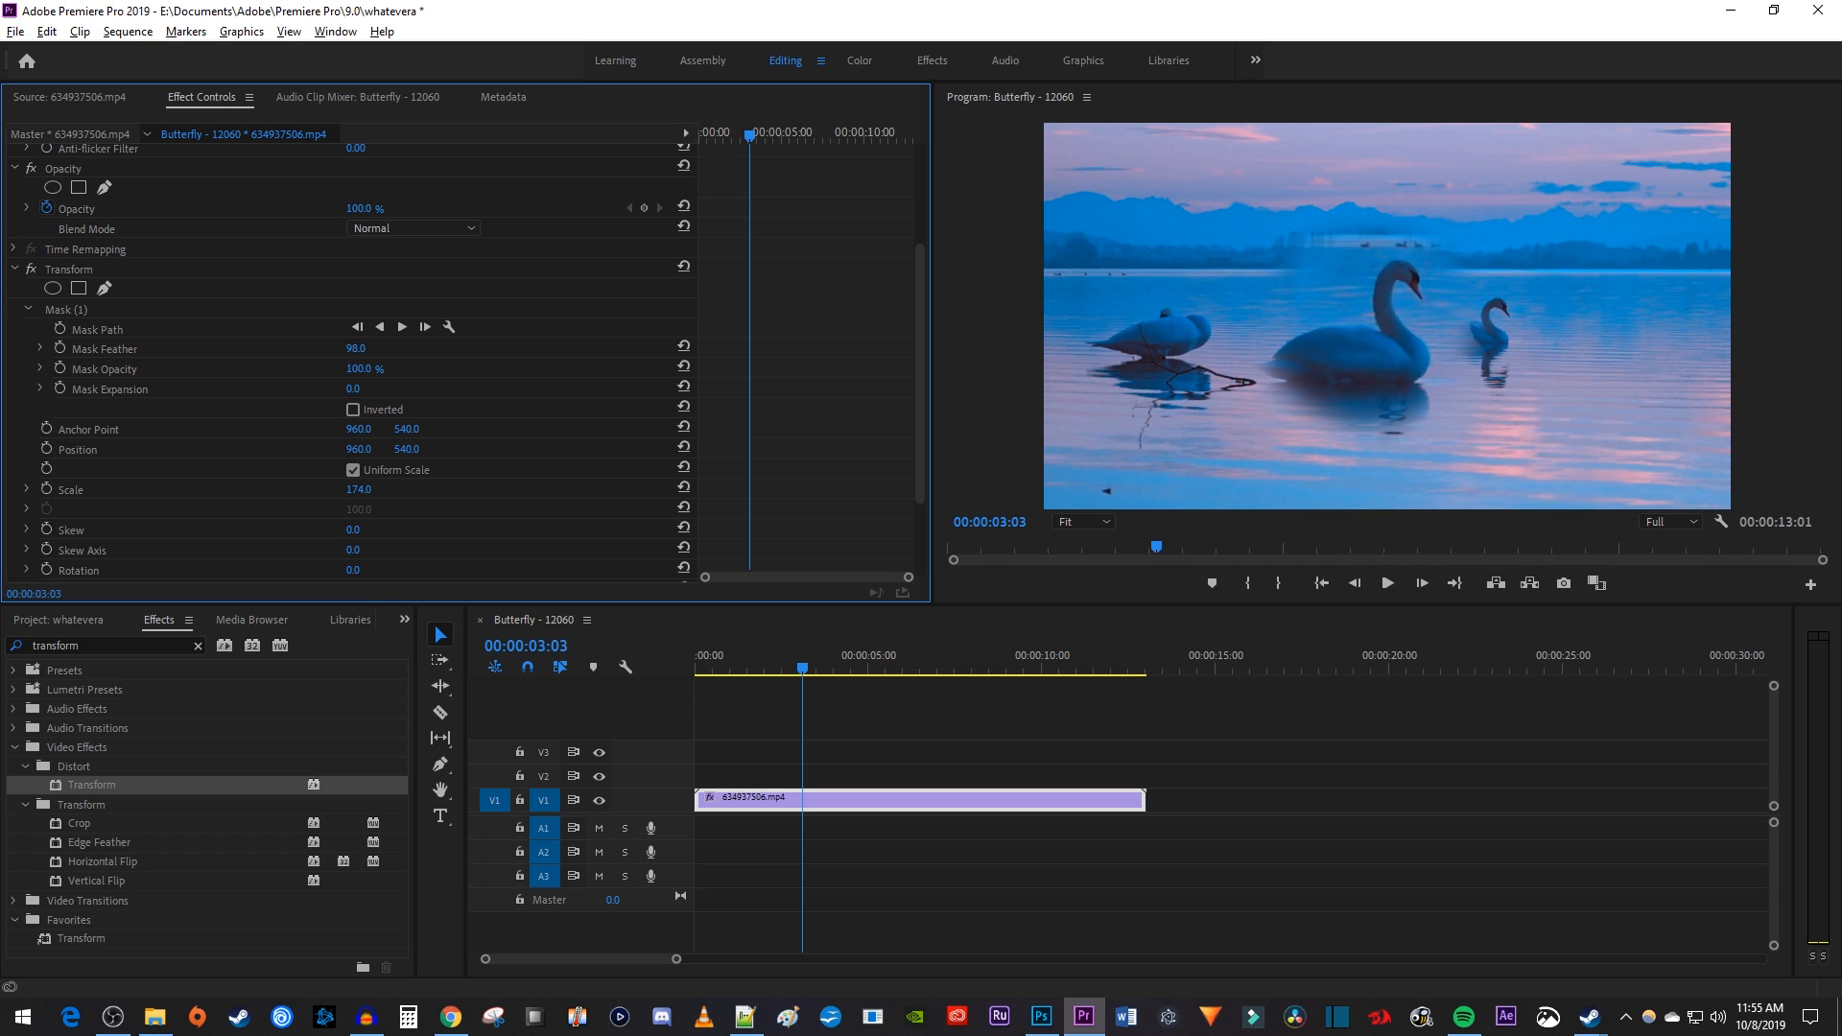
Scrub Mask Feather down to about 79 for a soft edge around the 174% zoom.
left_click_drag(357, 347, 341, 347)
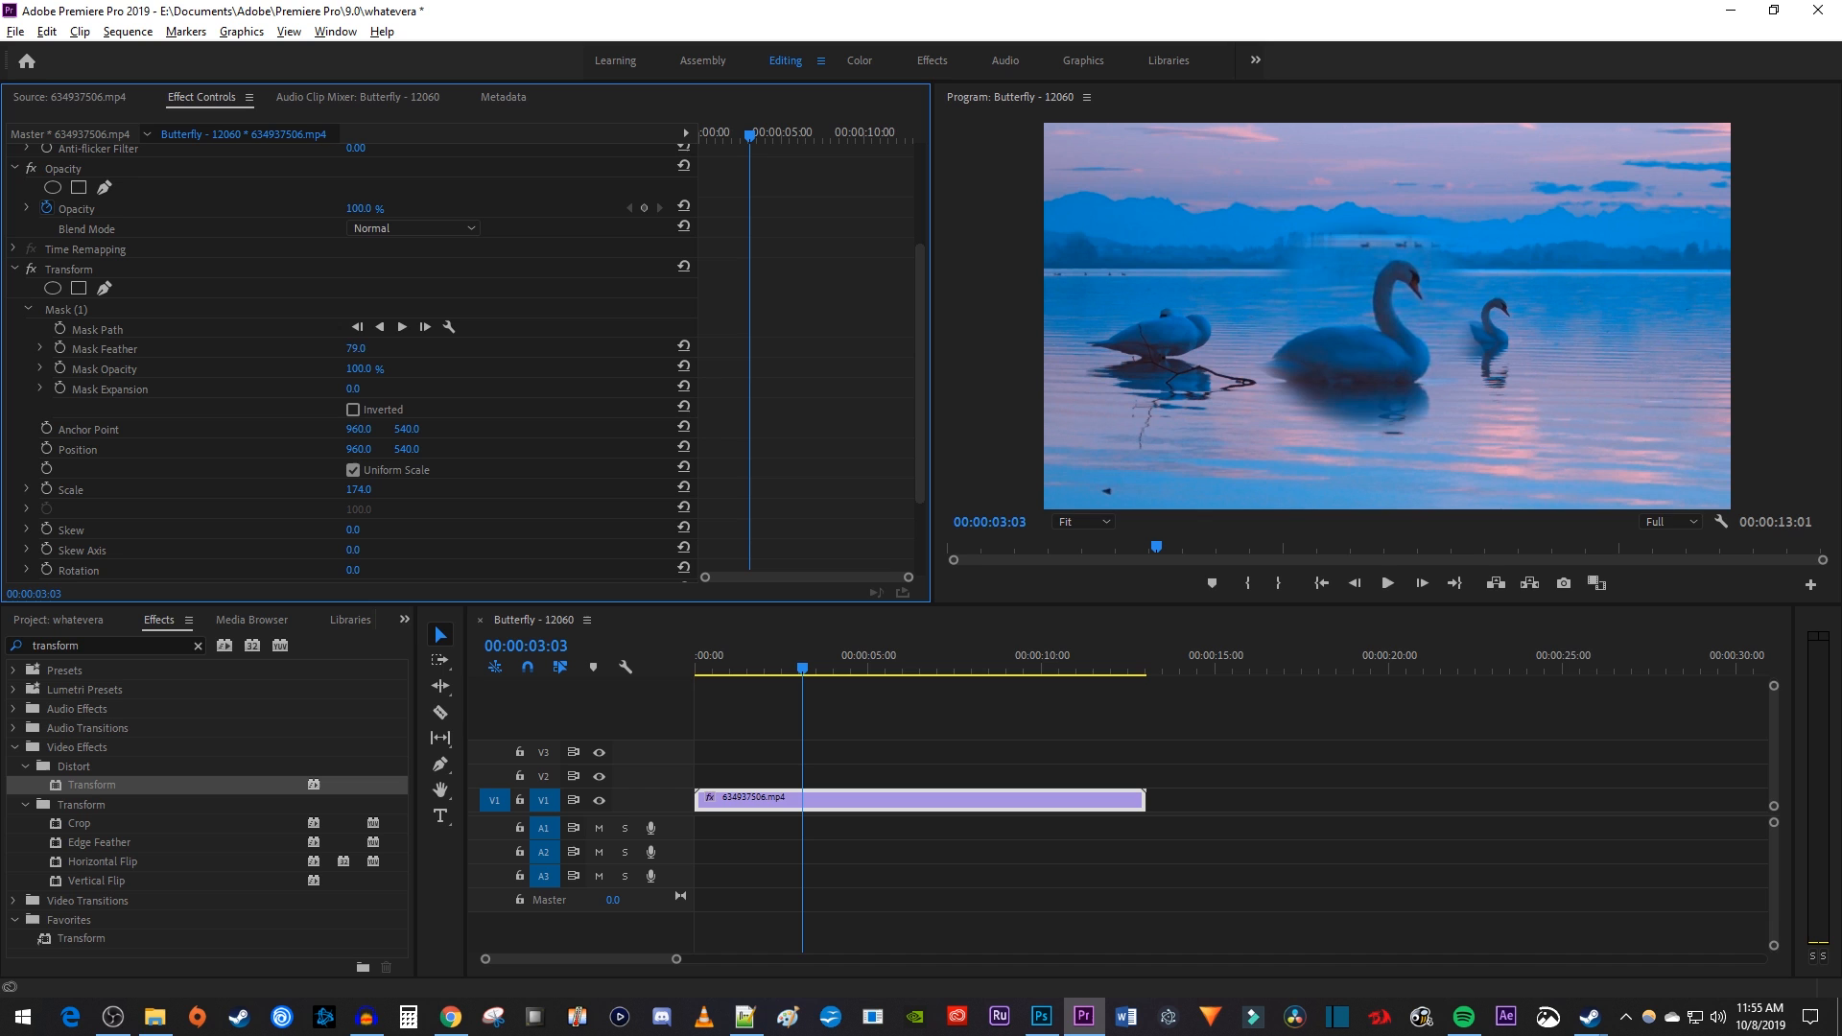